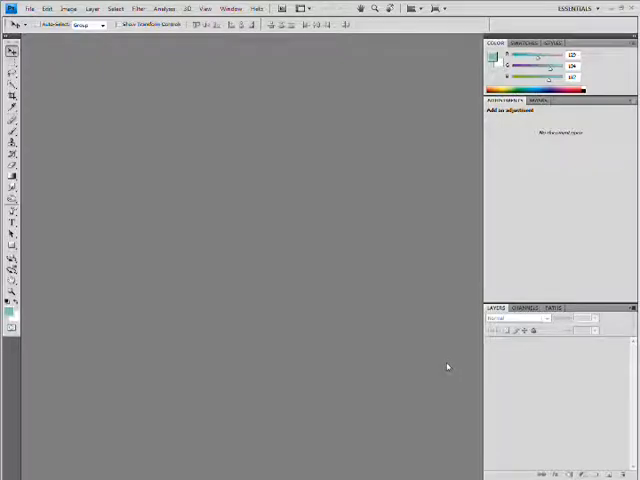
pyautogui.moveTo(322, 350)
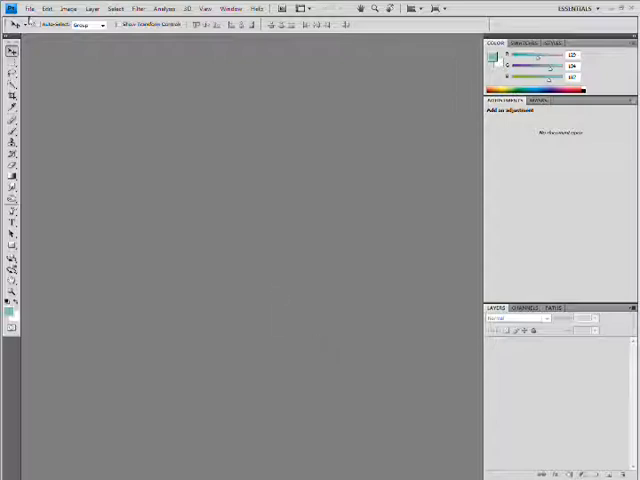
# - Start a new 500 × 200 pixel document named 'Logo'
pyautogui.click(29, 8)
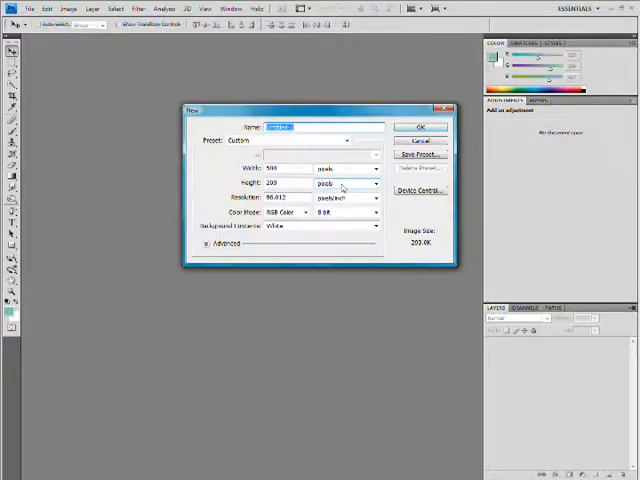
pyautogui.write('Logo')
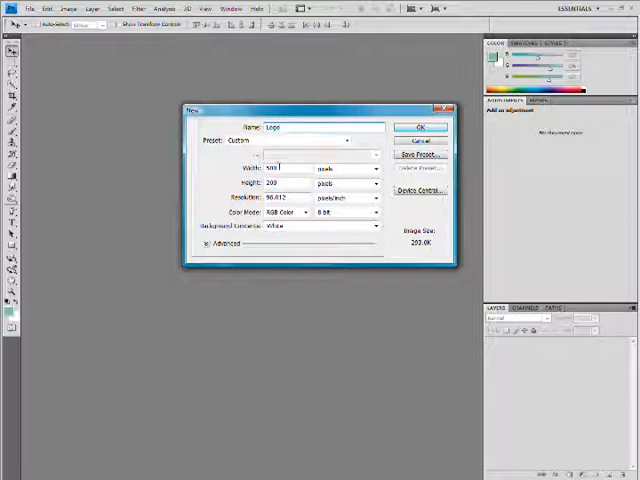
pyautogui.moveTo(283, 183)
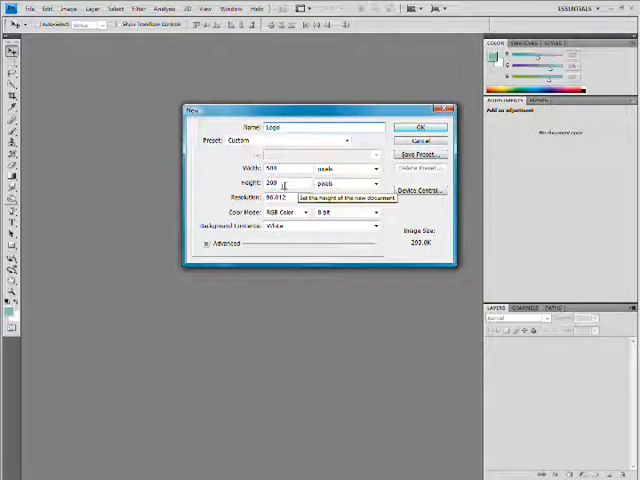
pyautogui.moveTo(250, 168)
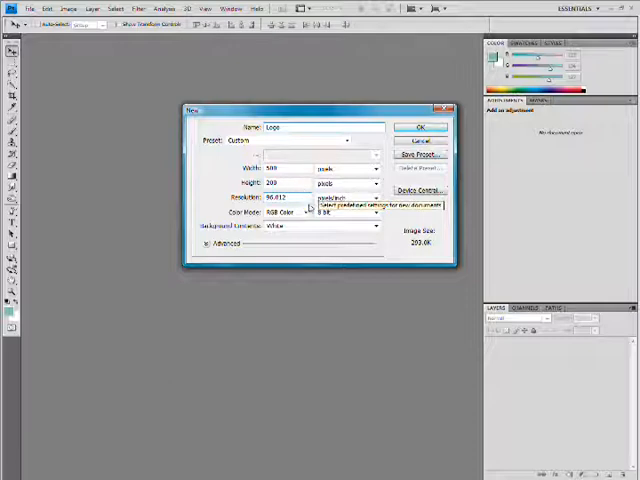
pyautogui.moveTo(310, 210)
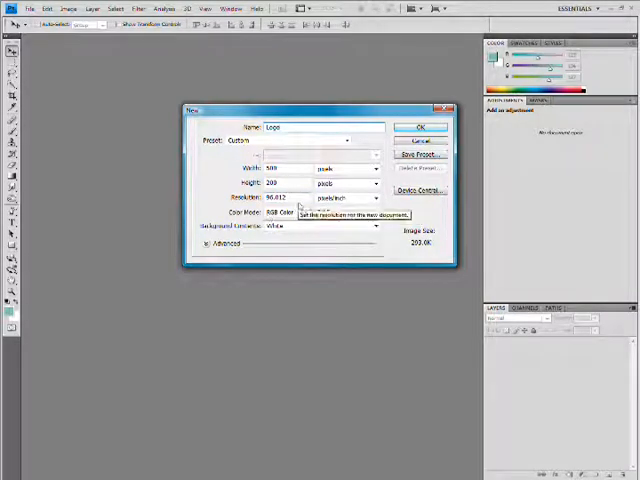
# - Confirm the New dialog to open the blank white 500 × 200 Logo canvas
pyautogui.click(419, 127)
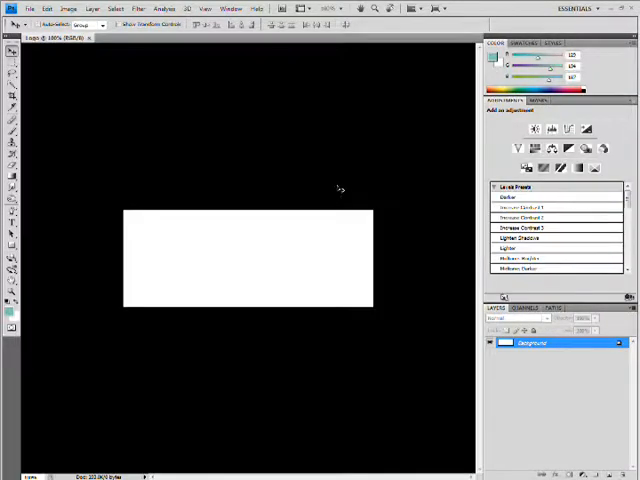
pyautogui.moveTo(260, 244)
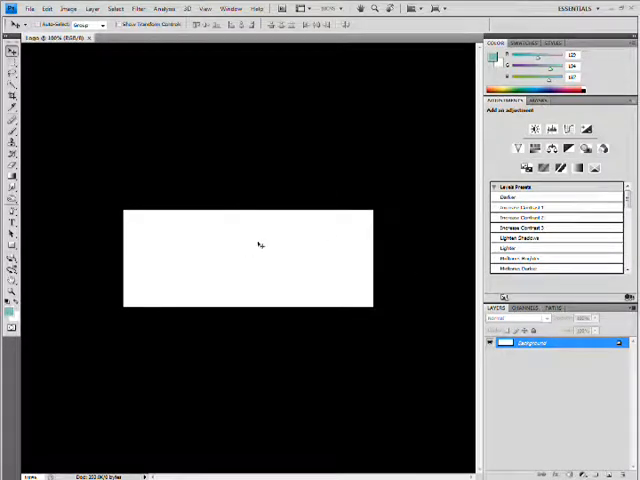
pyautogui.moveTo(258, 240)
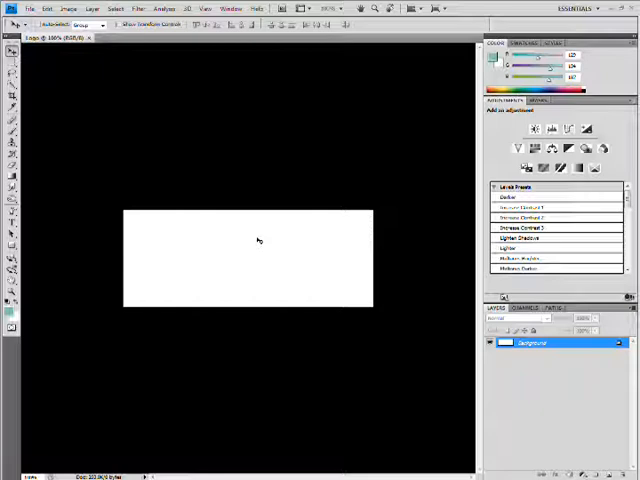
pyautogui.moveTo(247, 235)
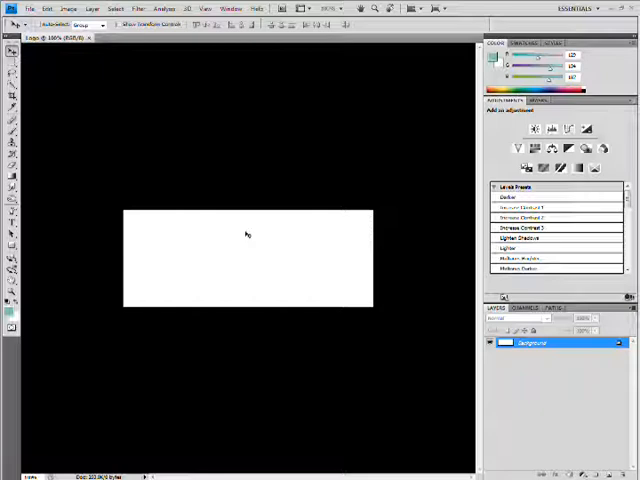
pyautogui.moveTo(251, 248)
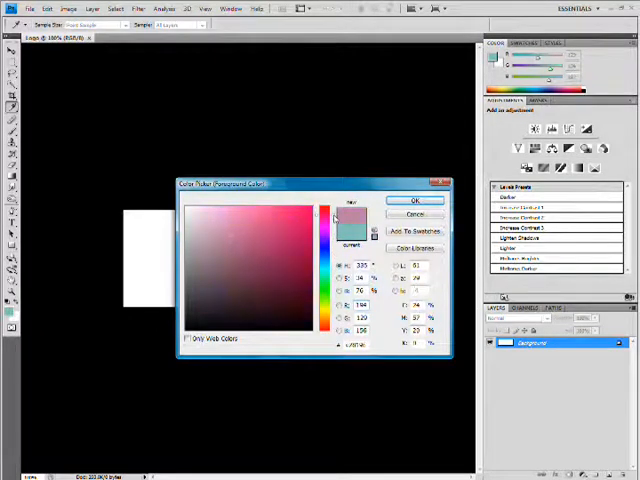
# - Pick a deep pink as the foreground colour in the Color Picker
pyautogui.click(283, 252)
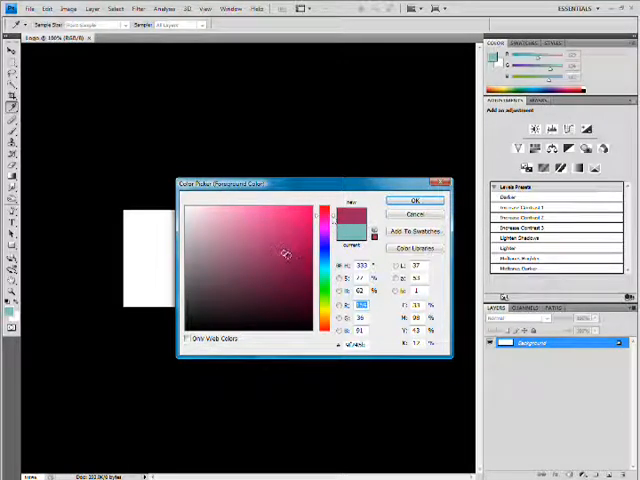
pyautogui.click(285, 248)
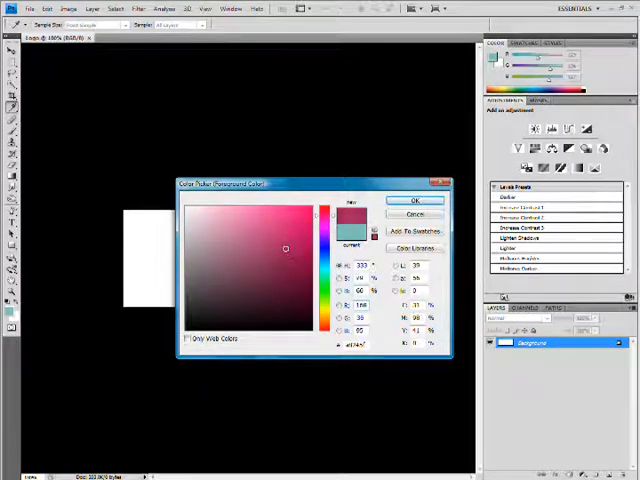
pyautogui.click(413, 200)
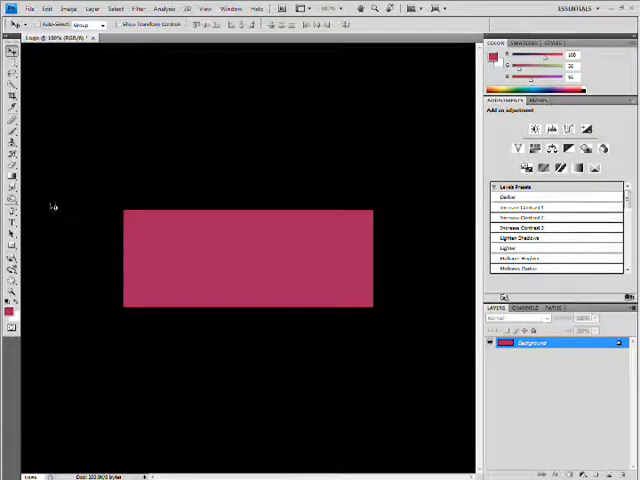
pyautogui.moveTo(37, 212)
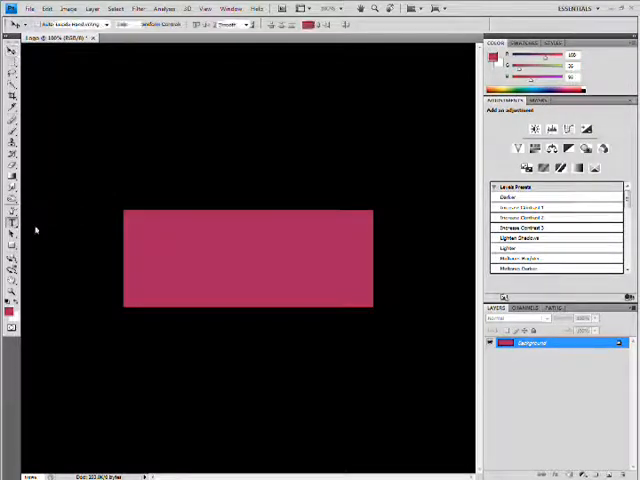
# - Set up the Type tool with the Ravie font and Smooth anti-aliasing
pyautogui.click(11, 42)
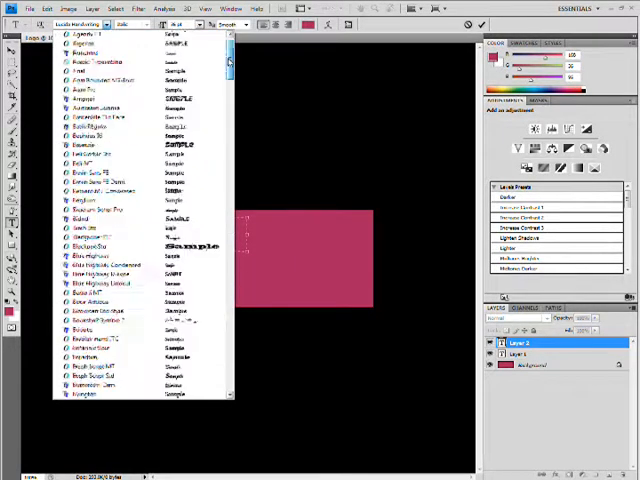
pyautogui.scroll(-3)
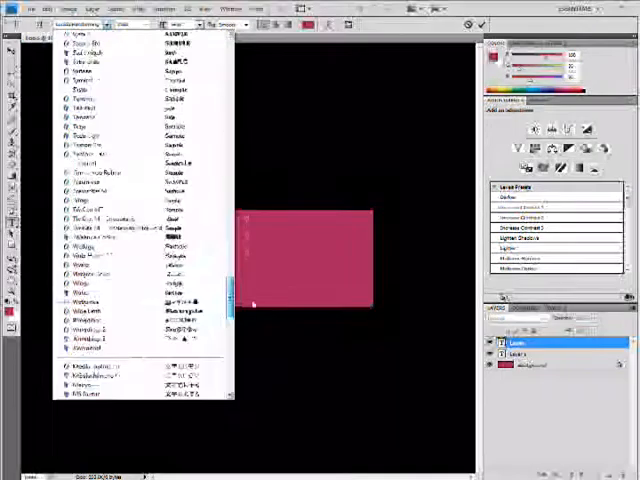
pyautogui.scroll(-3)
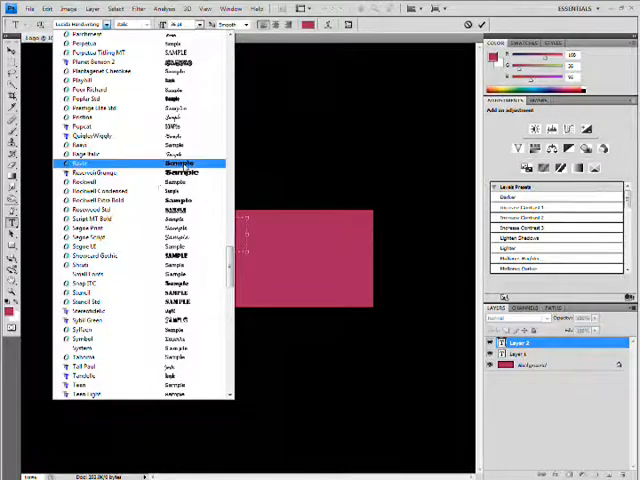
pyautogui.click(120, 164)
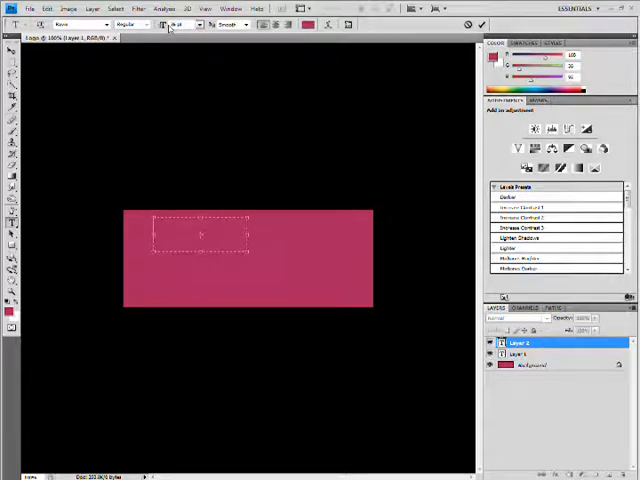
pyautogui.click(245, 25)
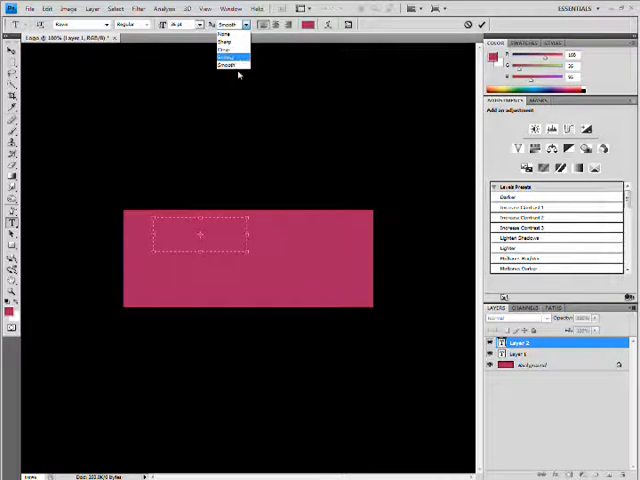
pyautogui.click(229, 64)
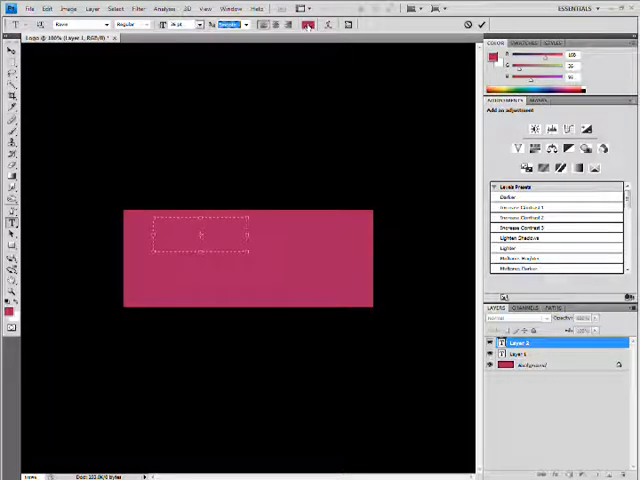
# - Set the text colour to a bright blue
pyautogui.click(308, 24)
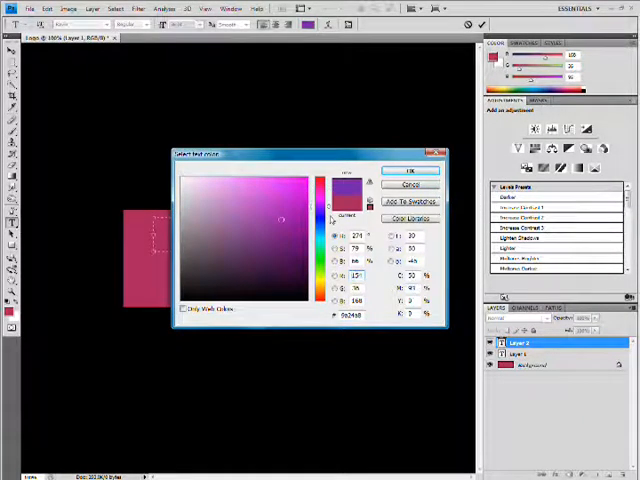
pyautogui.click(320, 180)
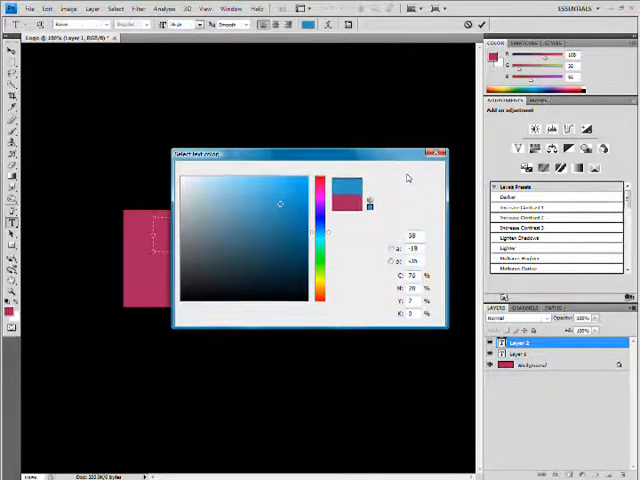
pyautogui.click(438, 153)
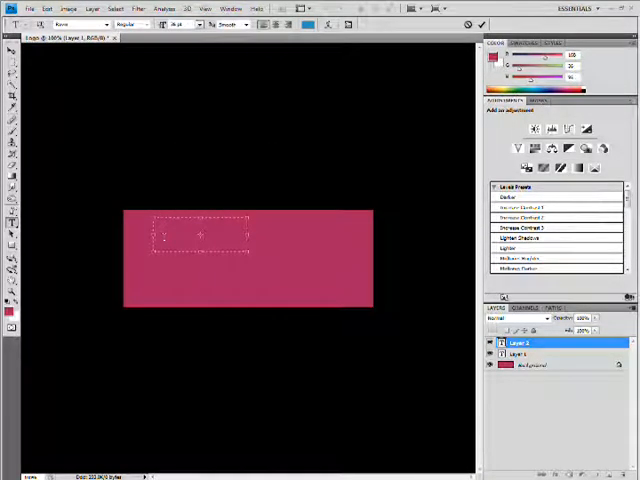
# - Type 'HouseFanatic1' in blue Ravie and choose a smaller font size
pyautogui.write('Hou')
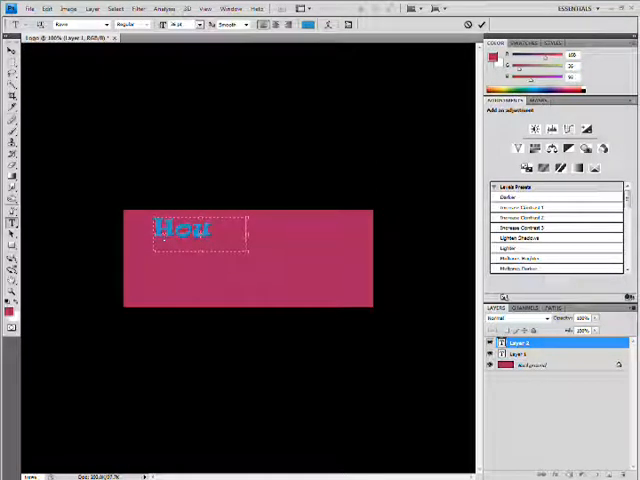
pyautogui.write('seFanatic!')
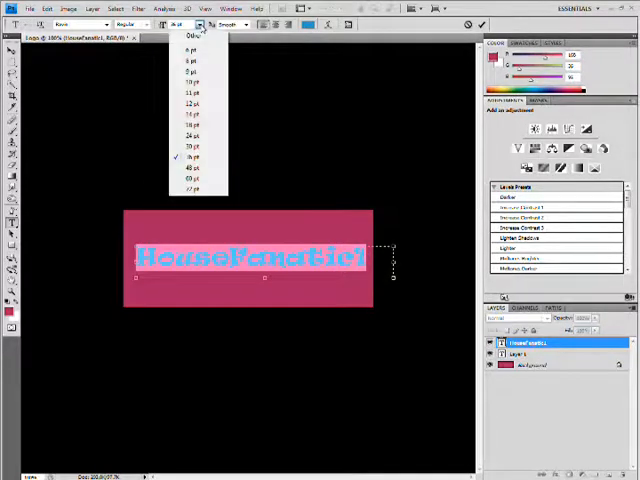
pyautogui.click(191, 160)
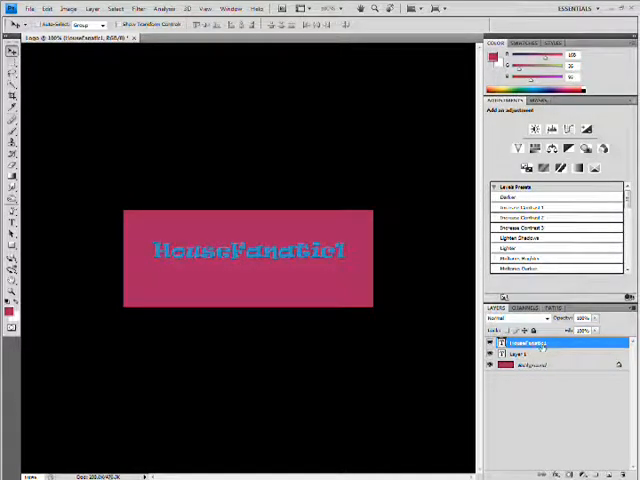
# - Duplicate the HouseFanatic1 text layer and flip the copy upside down beneath the original
pyautogui.rightClick(535, 343)
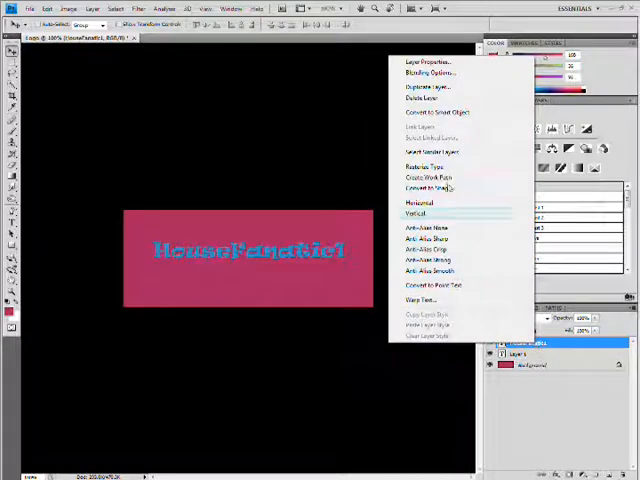
pyautogui.click(425, 86)
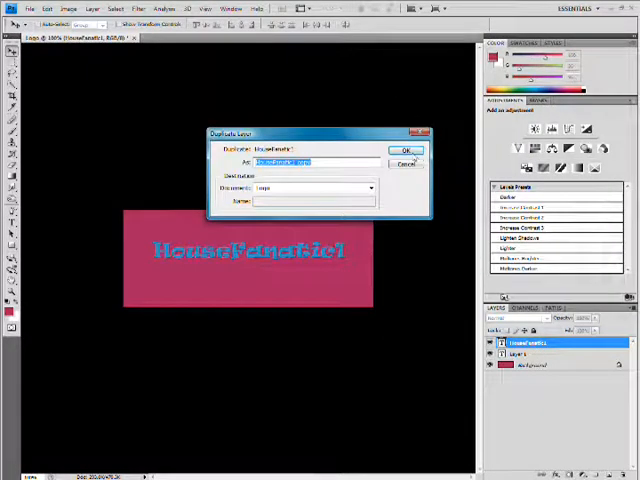
pyautogui.click(407, 151)
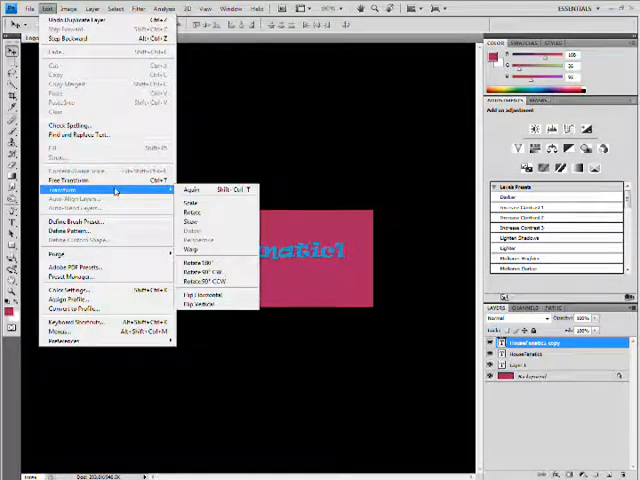
pyautogui.moveTo(207, 263)
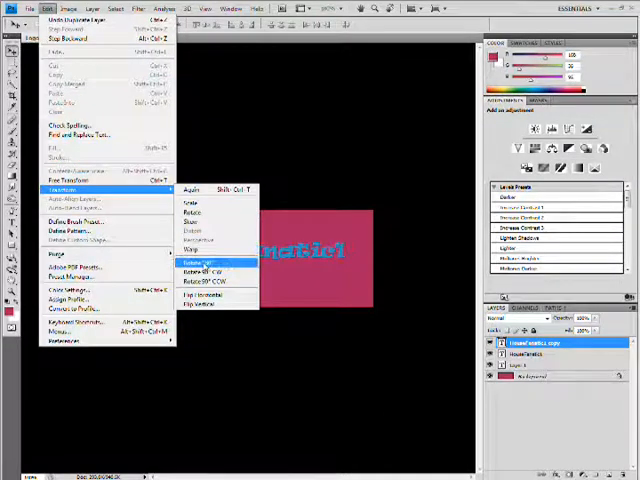
pyautogui.click(197, 264)
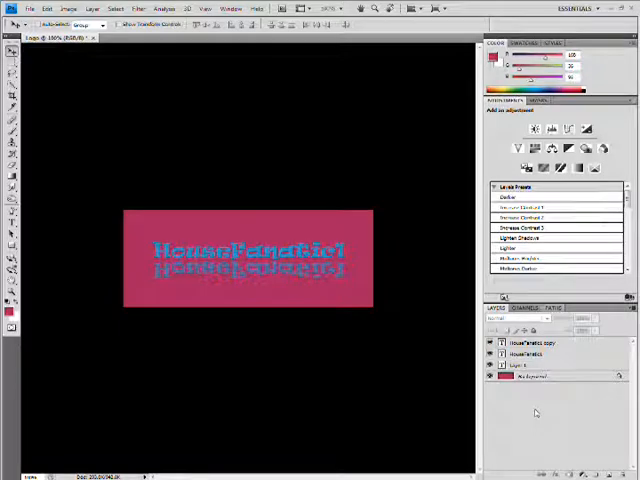
pyautogui.moveTo(148, 72)
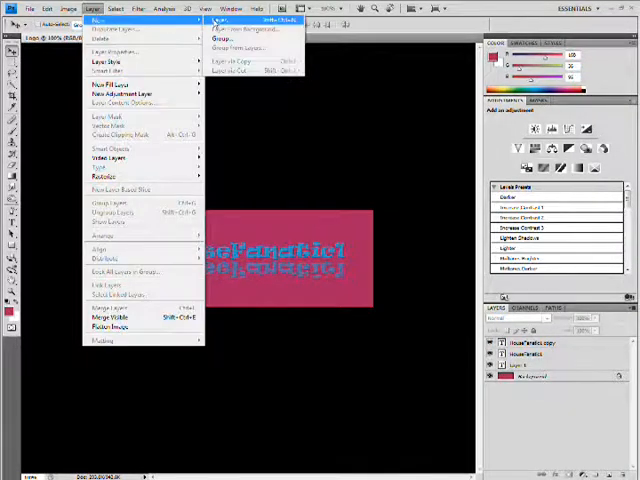
# - Add empty Layer 2 and set the foreground colour to a pale green
pyautogui.click(219, 19)
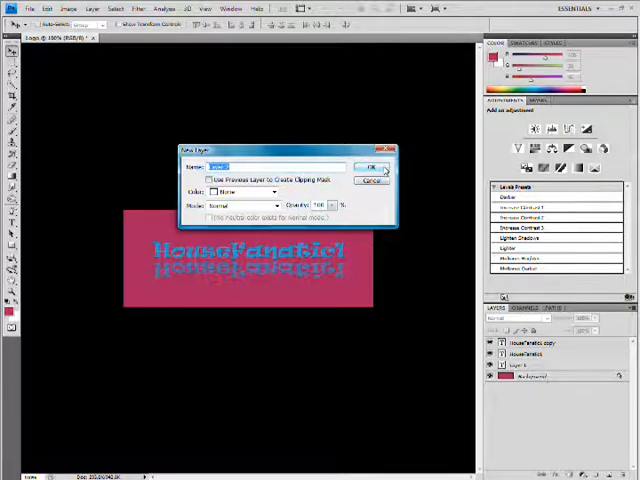
pyautogui.click(372, 165)
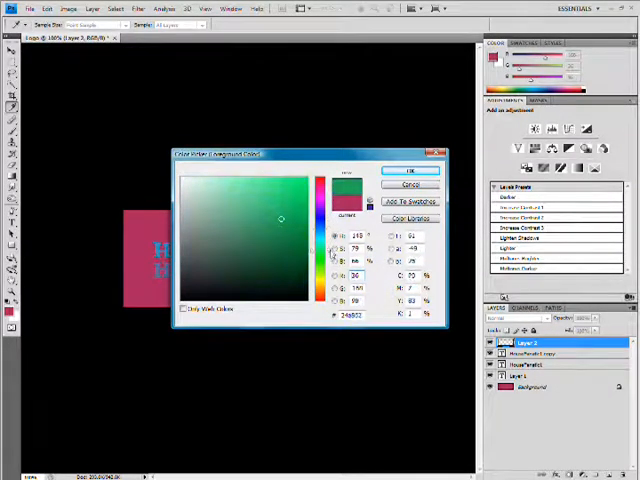
pyautogui.click(238, 200)
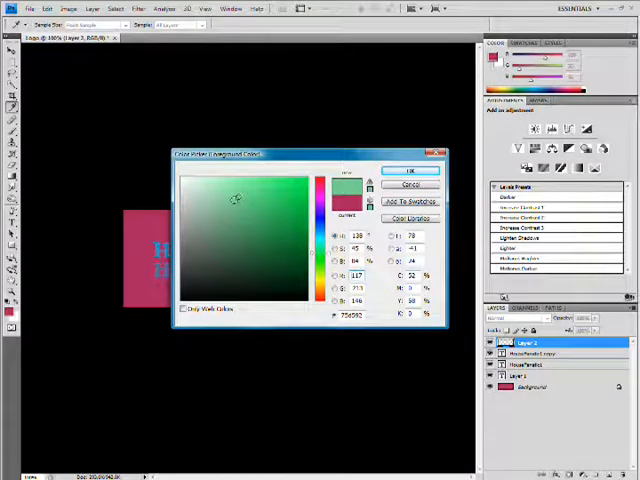
pyautogui.click(409, 169)
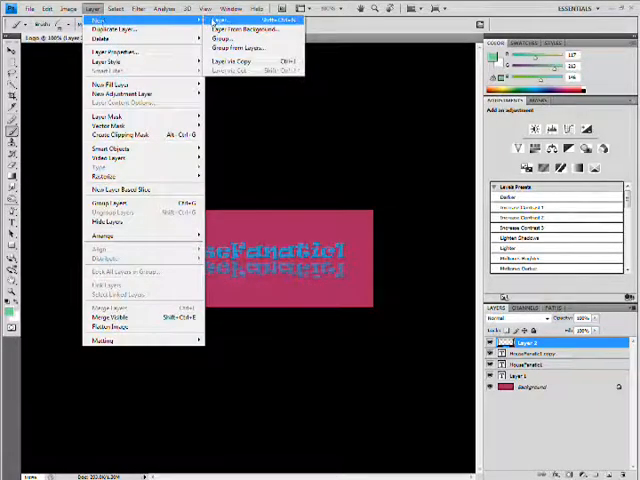
# - Add a new accent layer and distort the bottom-right green brush stroke
pyautogui.click(227, 20)
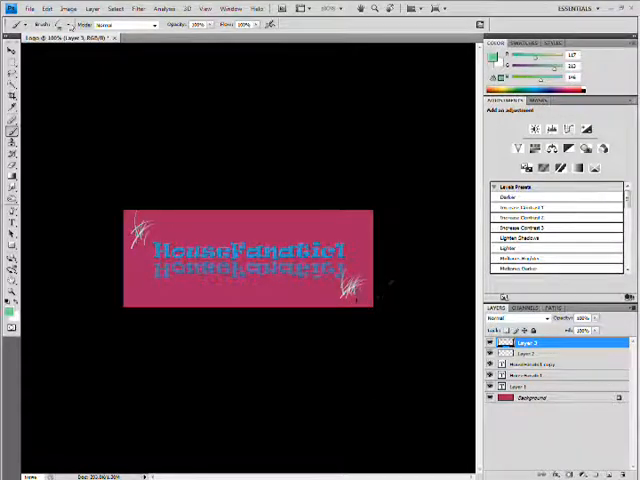
pyautogui.click(47, 8)
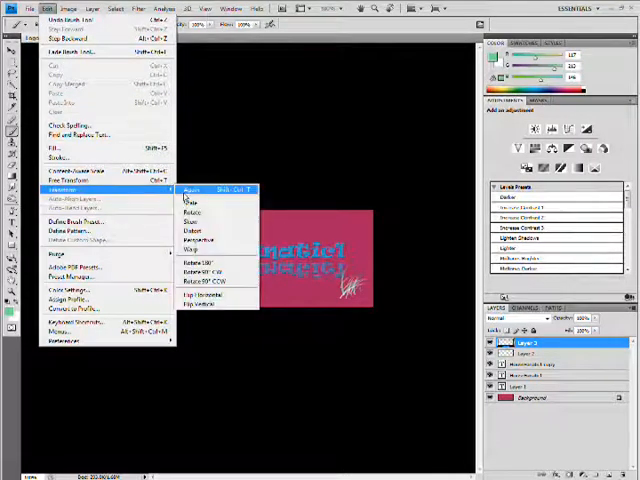
pyautogui.moveTo(195, 230)
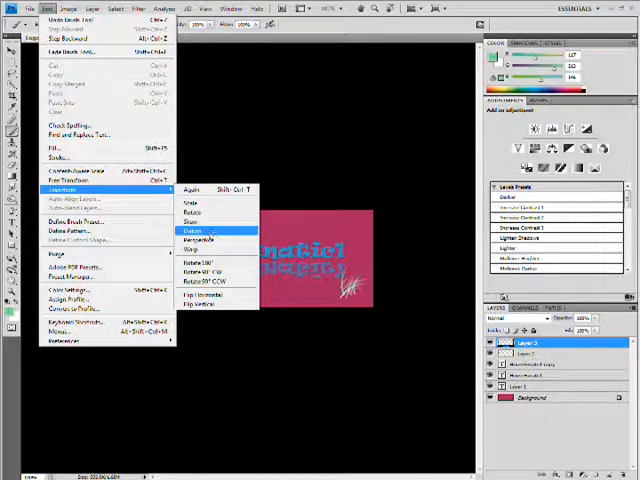
pyautogui.click(196, 230)
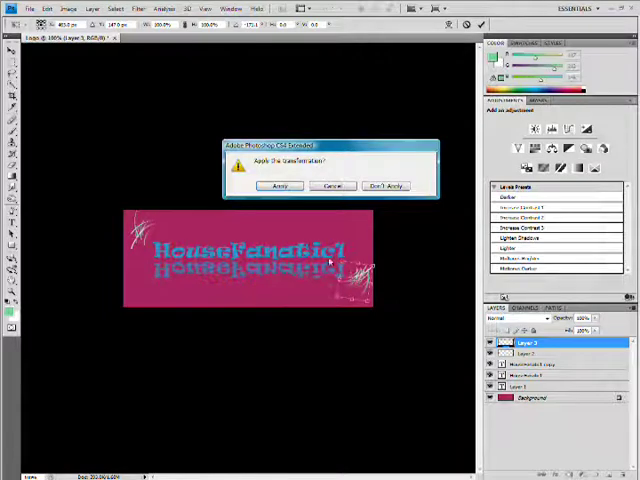
pyautogui.click(279, 185)
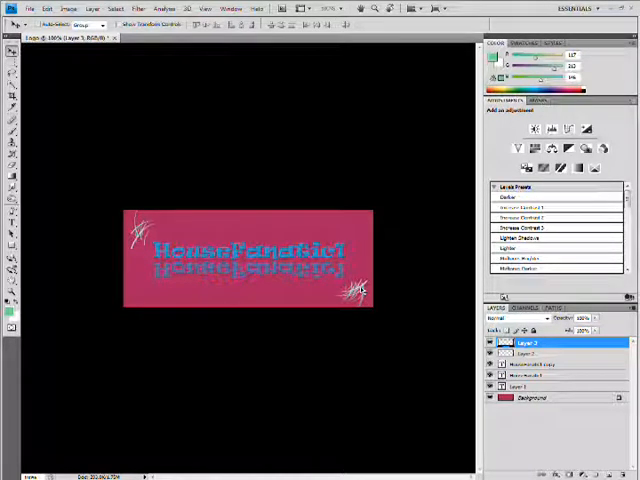
pyautogui.moveTo(92, 238)
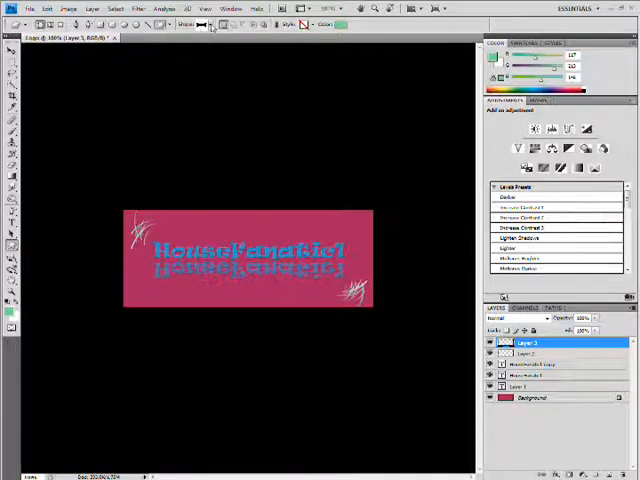
# - Load a different preset shape set, replacing the current custom shapes
pyautogui.click(210, 24)
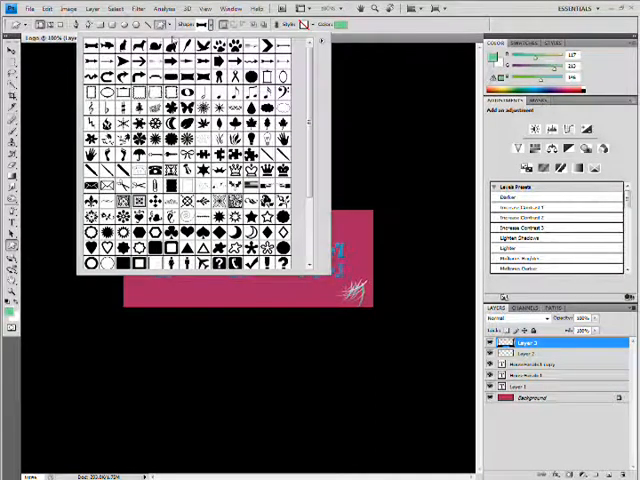
pyautogui.scroll(-3)
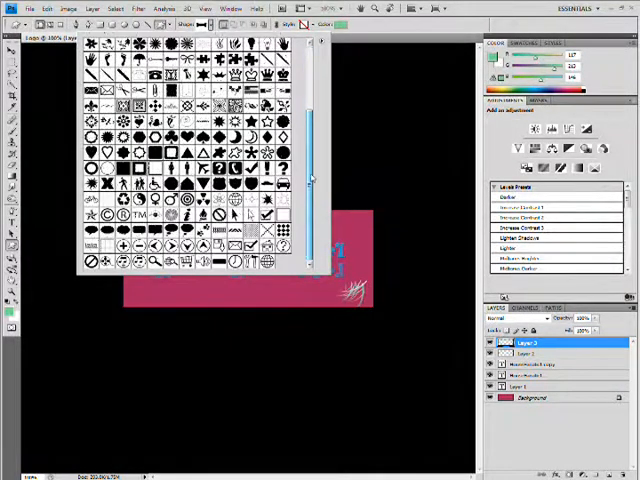
pyautogui.scroll(-3)
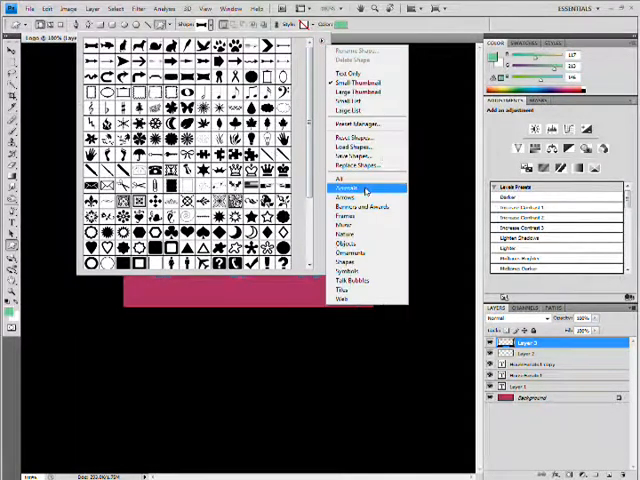
pyautogui.click(342, 177)
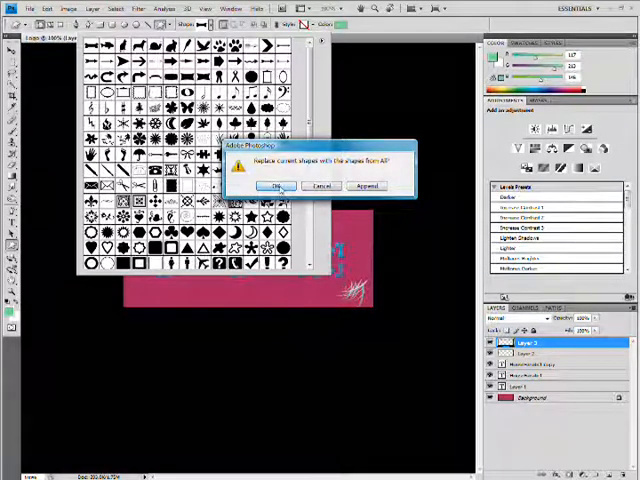
pyautogui.click(275, 186)
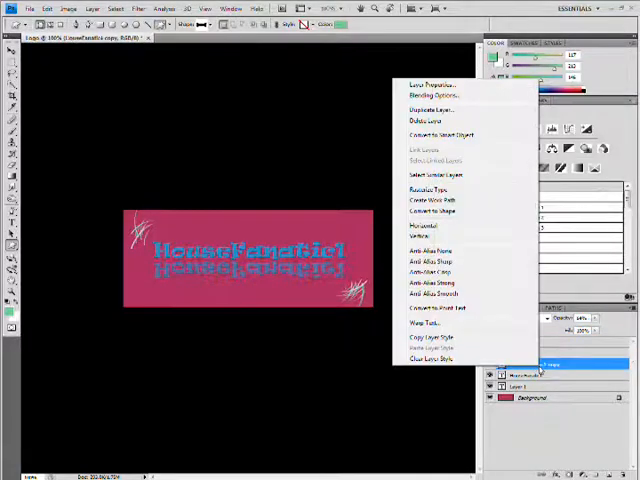
pyautogui.moveTo(435, 95)
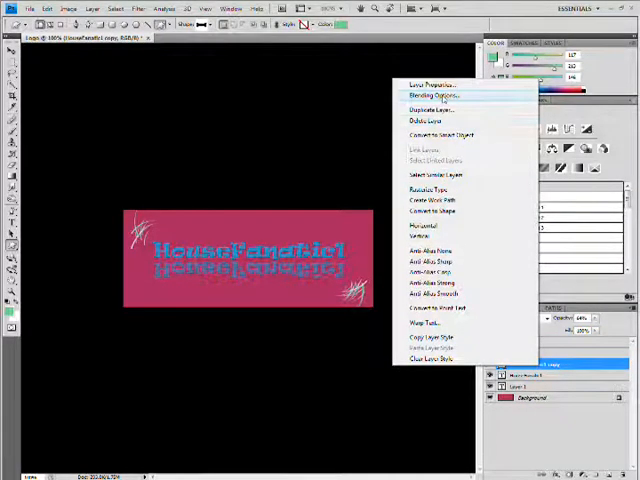
# - Add a Gradient Overlay to the flipped HouseFanatic1 copy and open its gradient in the Gradient Editor
pyautogui.click(434, 95)
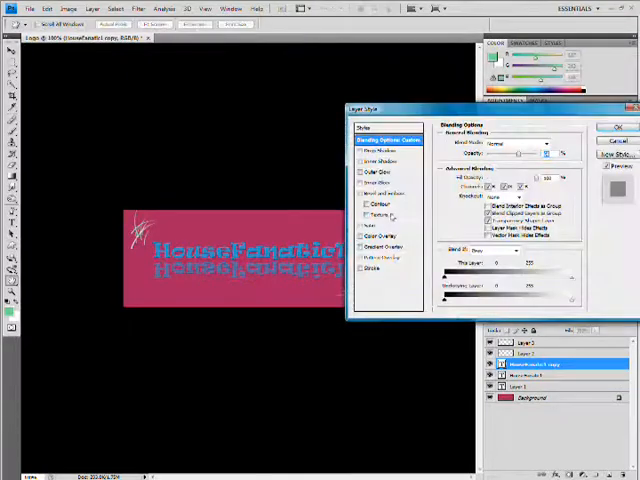
pyautogui.click(382, 247)
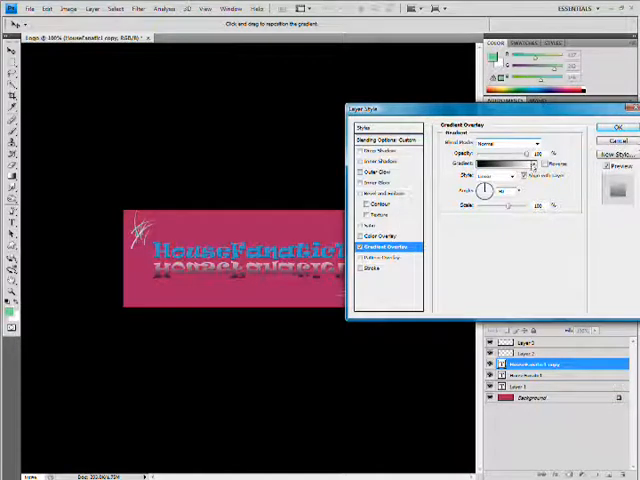
pyautogui.click(532, 163)
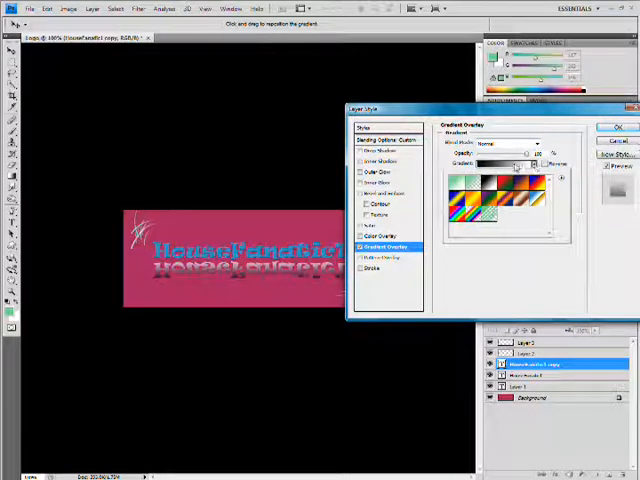
pyautogui.click(500, 164)
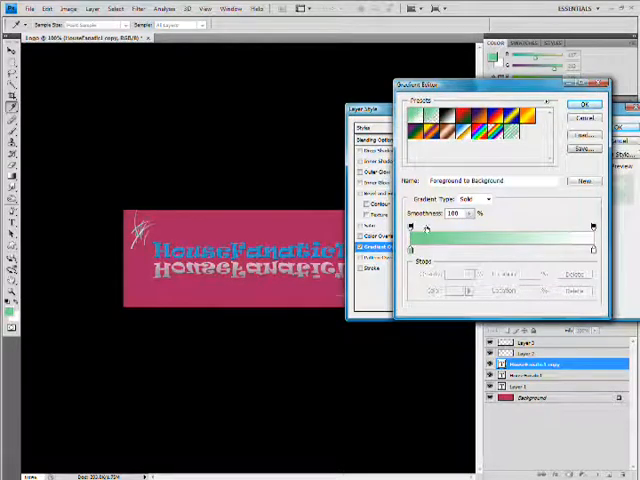
# - Set the overlay to Foreground to Background with a light blue (75b6d5) starting stop, and confirm
pyautogui.click(525, 135)
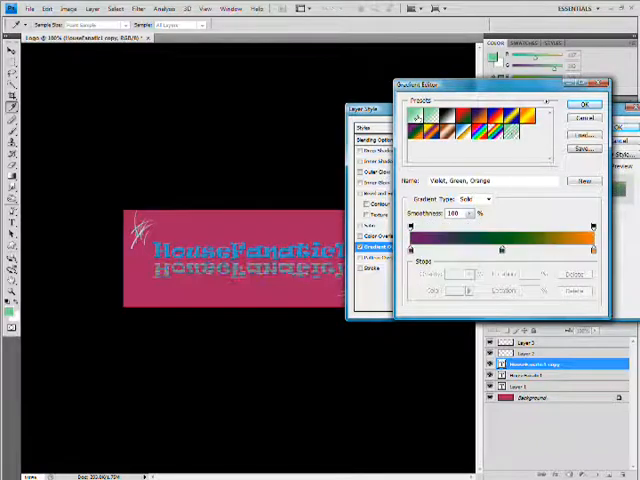
pyautogui.click(415, 122)
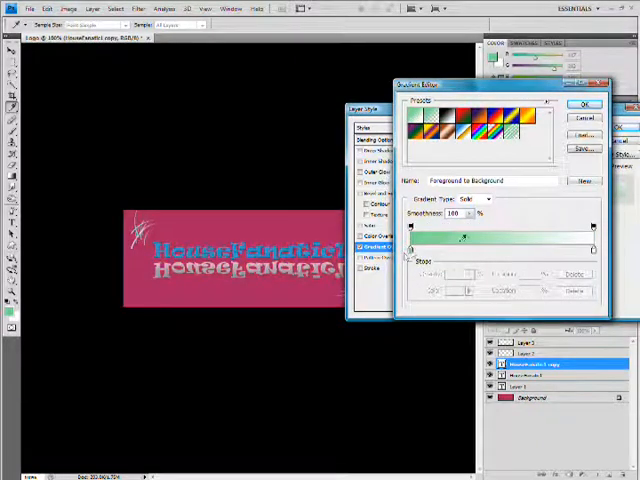
pyautogui.click(428, 118)
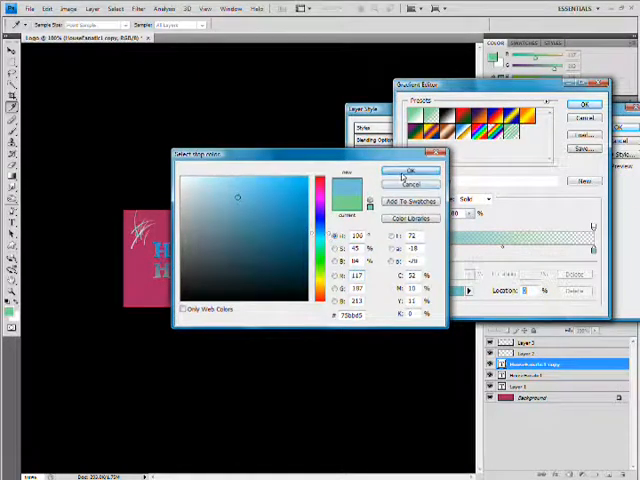
pyautogui.click(410, 168)
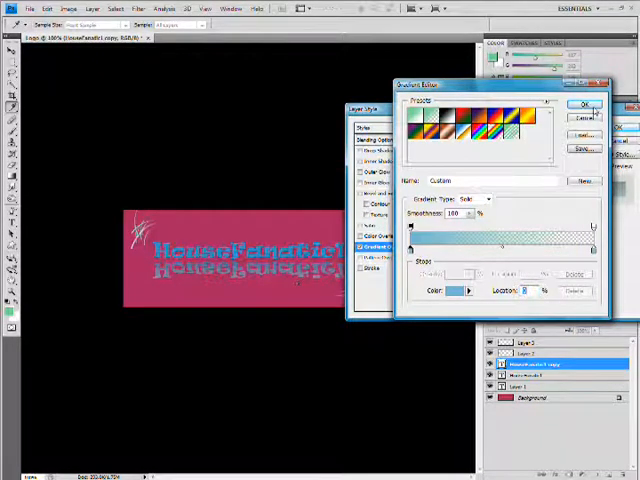
pyautogui.click(586, 105)
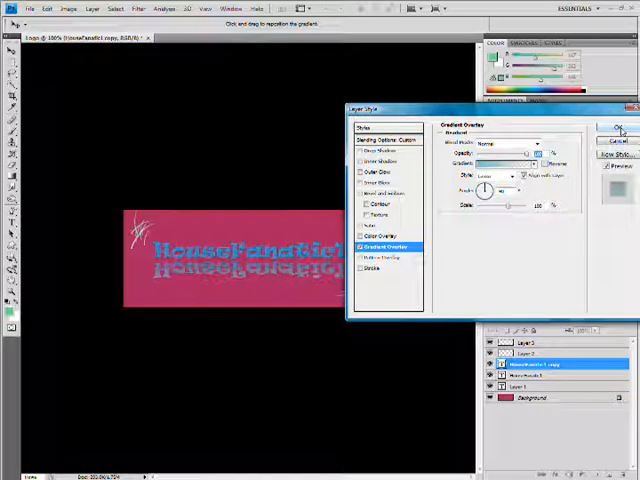